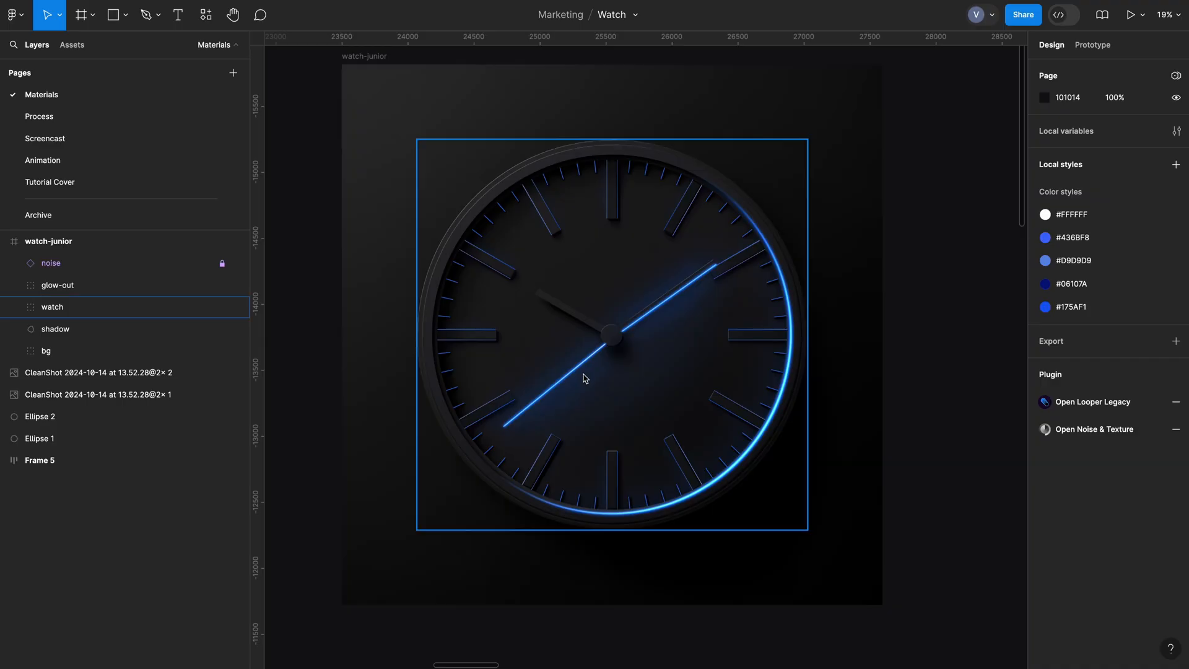
pyautogui.moveTo(575, 371)
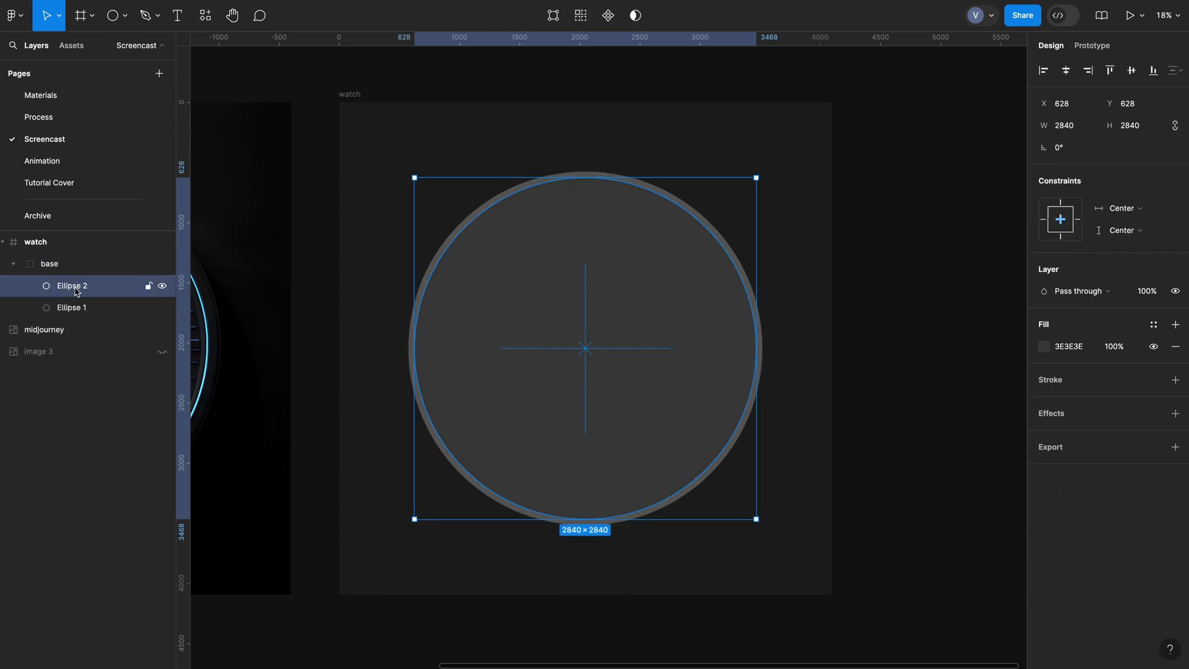
# - Group the selection before drawing the line from the circle centre
pyautogui.press('Ctrl+G')
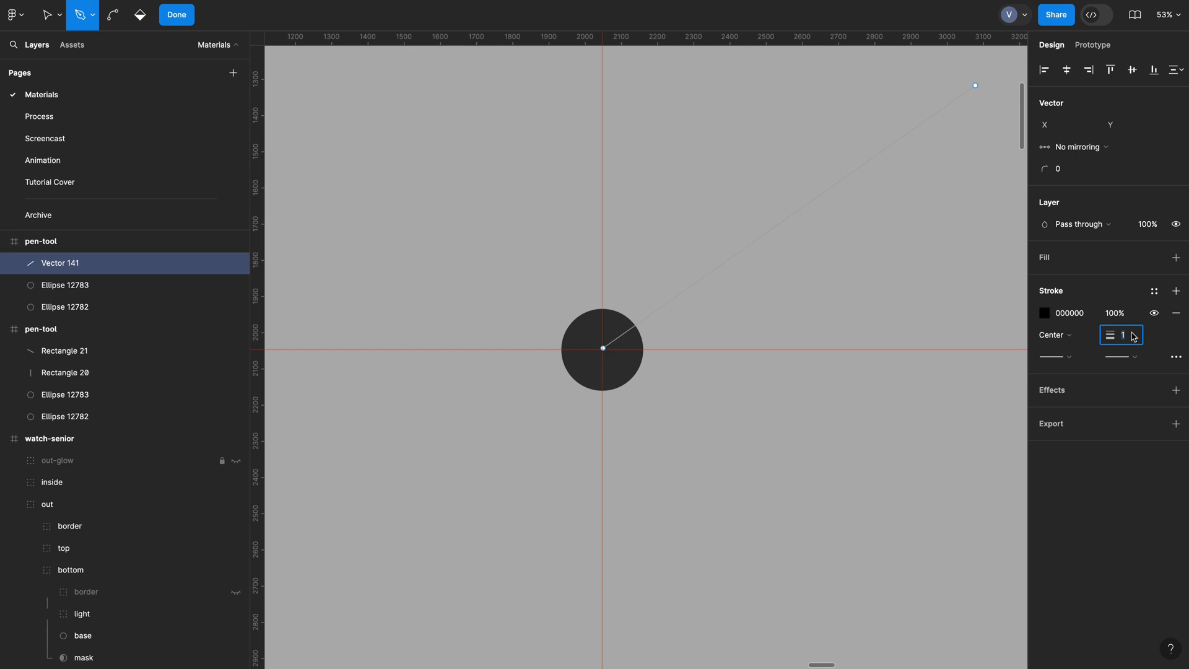
# - Set the line's stroke weight to 60 with light grey colour EEEEEE
pyautogui.write('60')
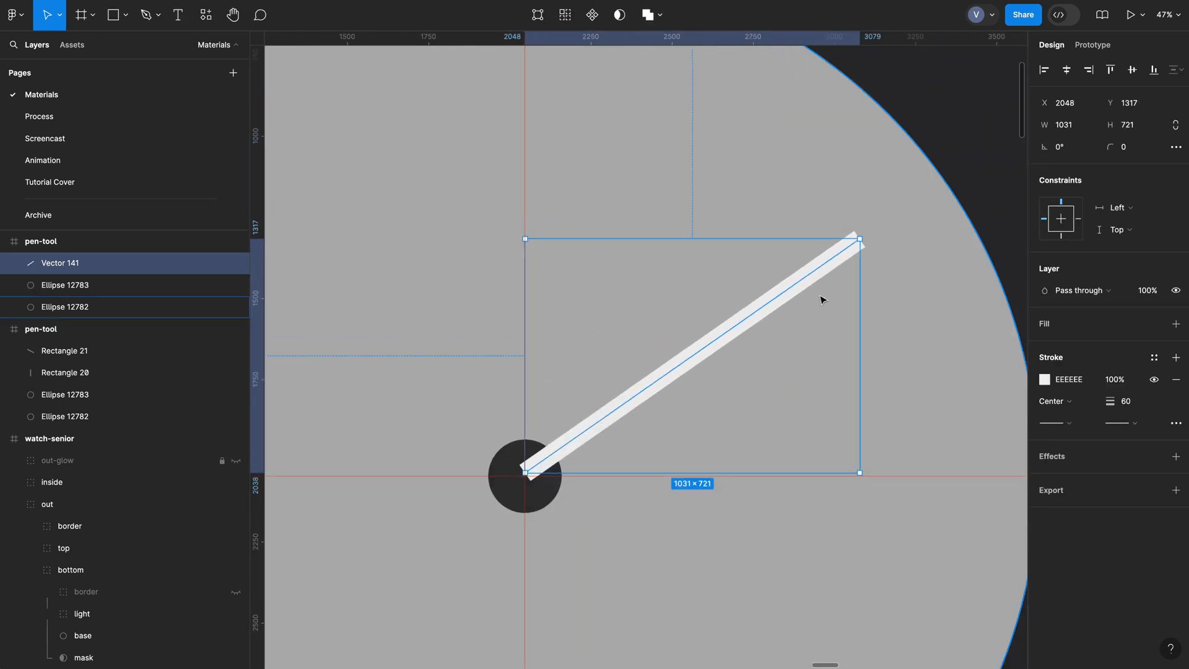
pyautogui.moveTo(859, 238); pyautogui.dragTo(811, 200)
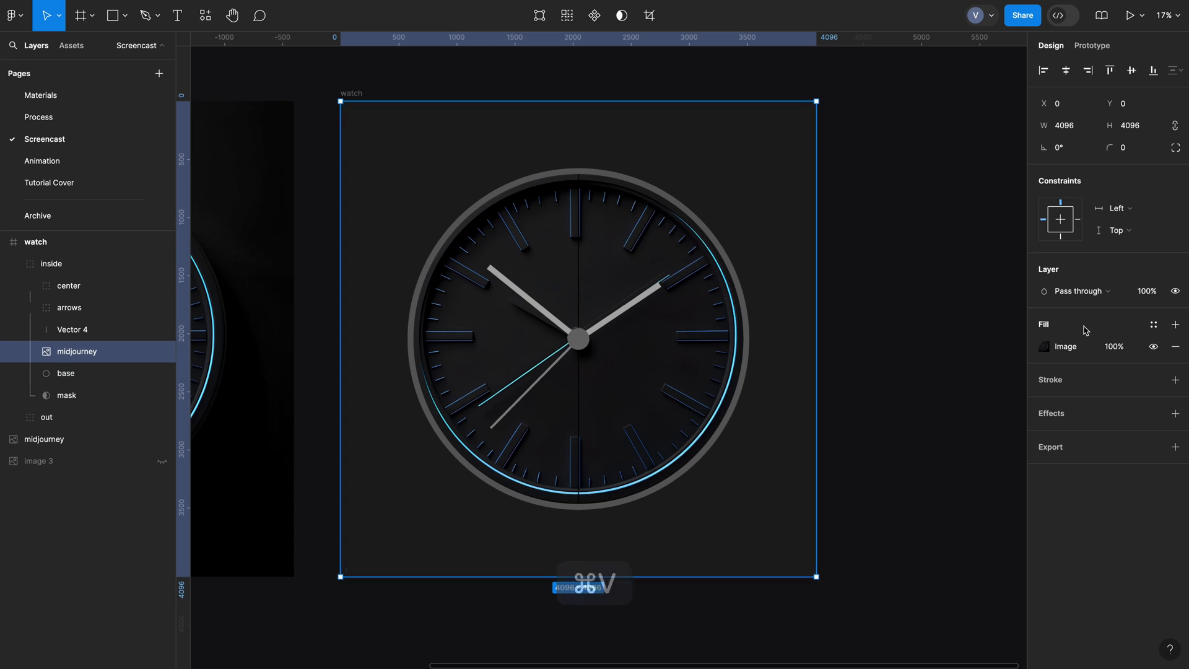
# - Give the vertical centre line a magenta stroke
pyautogui.click(1044, 346)
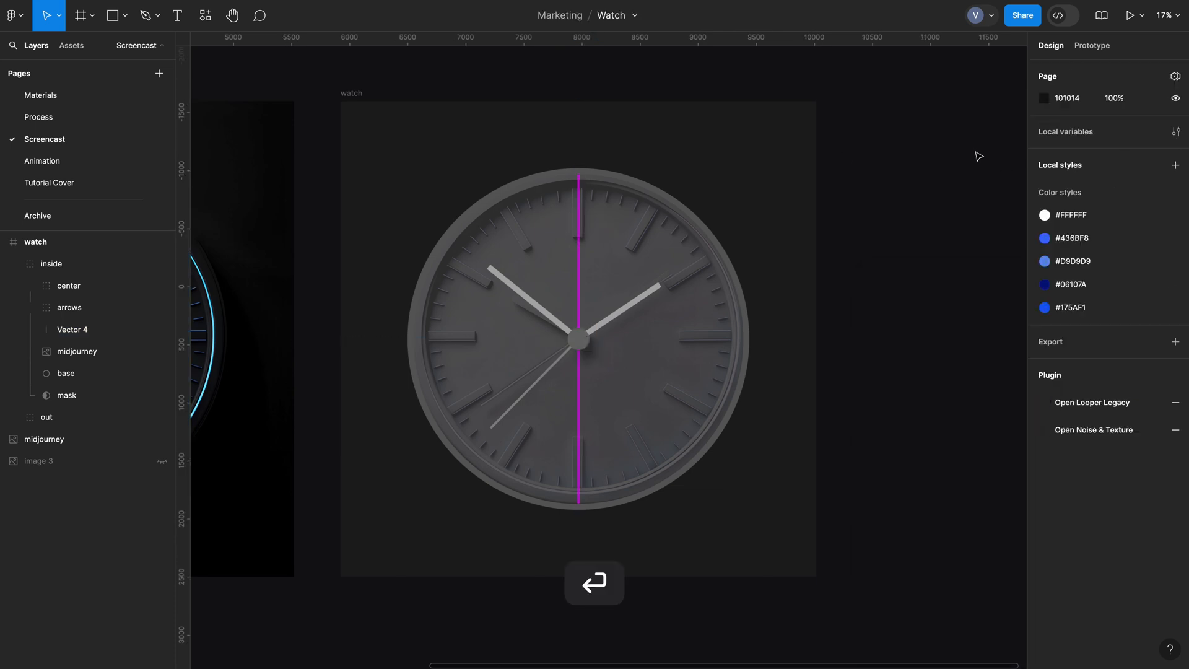
# - Generate 60 copies of the line rotated 6° each with Looper Legacy
pyautogui.click(205, 16)
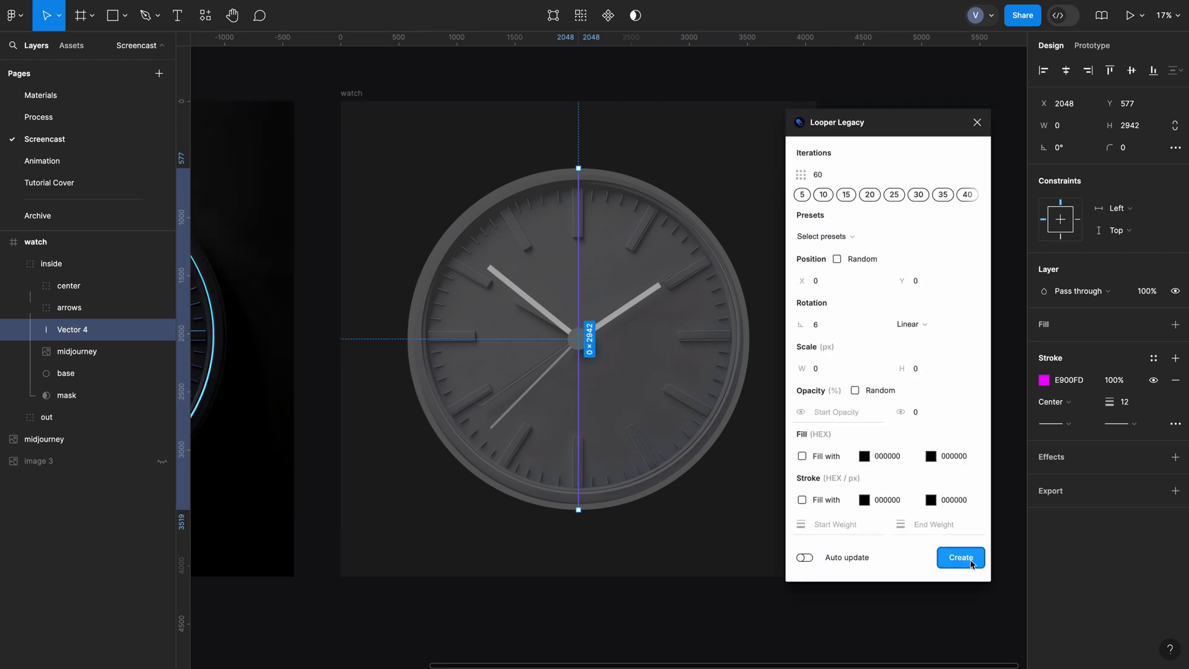
pyautogui.click(960, 557)
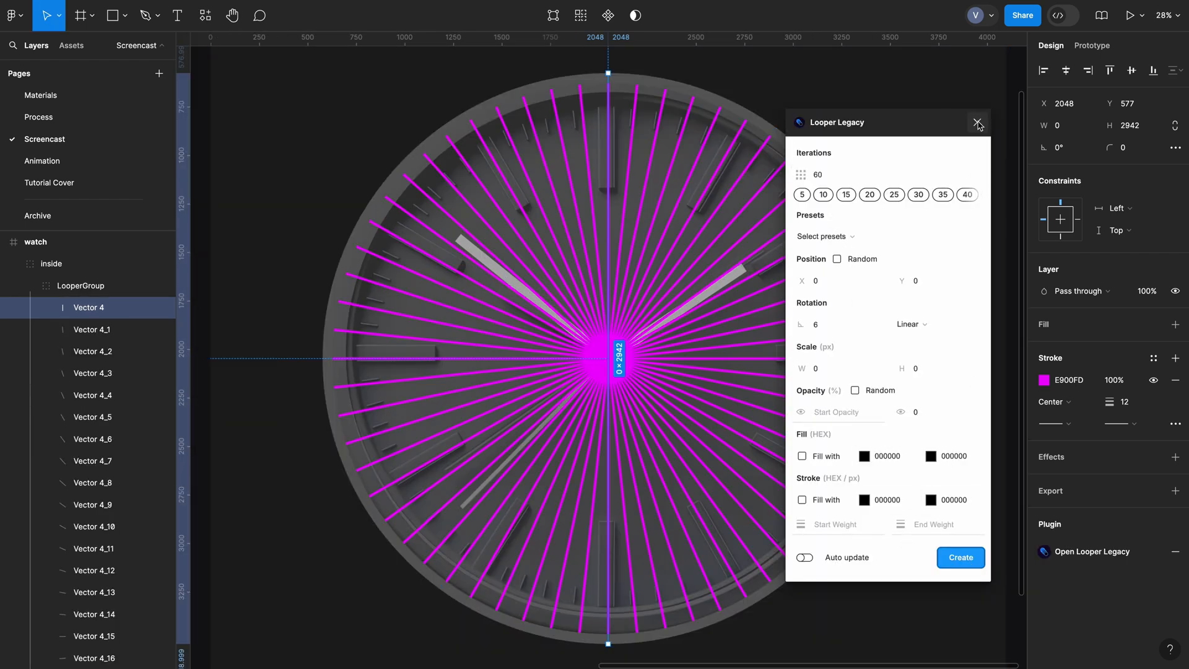
pyautogui.click(978, 121)
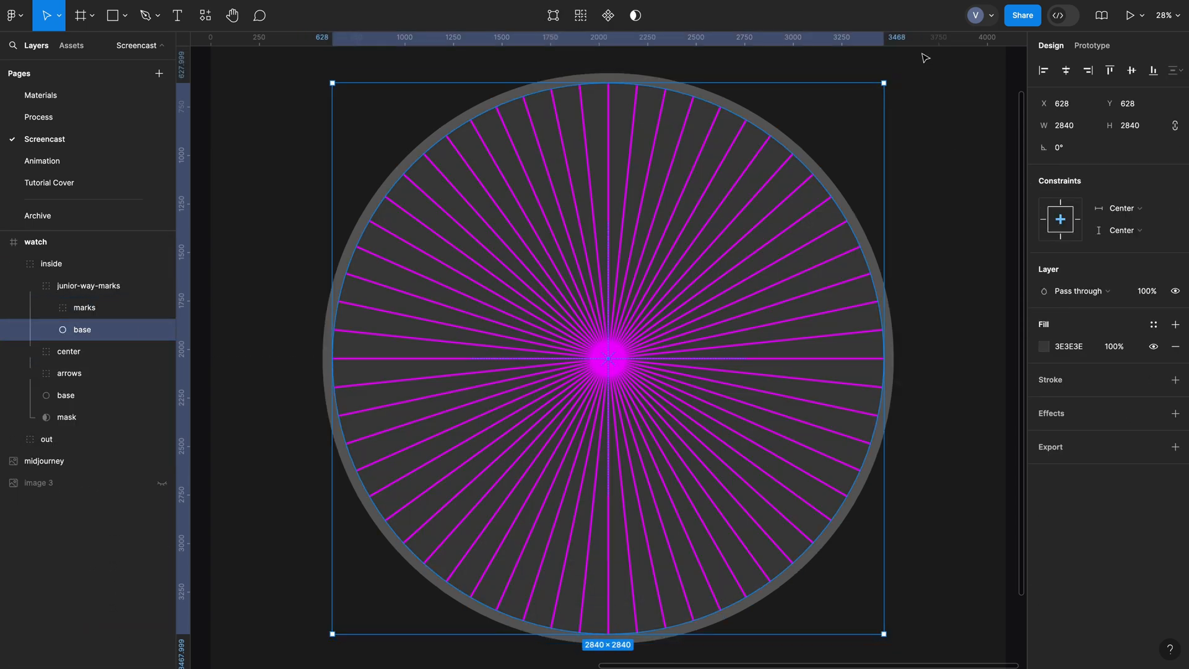
# - Copy the base ellipse into a minutes group with a black inside stroke
pyautogui.press('Cmd+C')
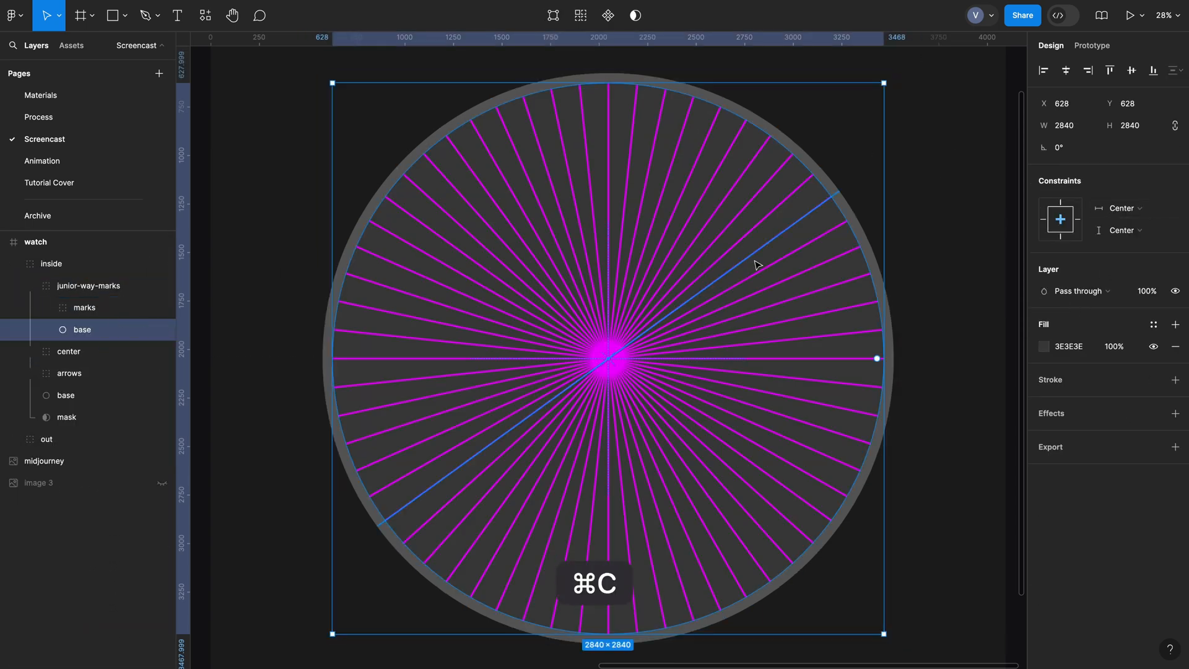
pyautogui.click(637, 17)
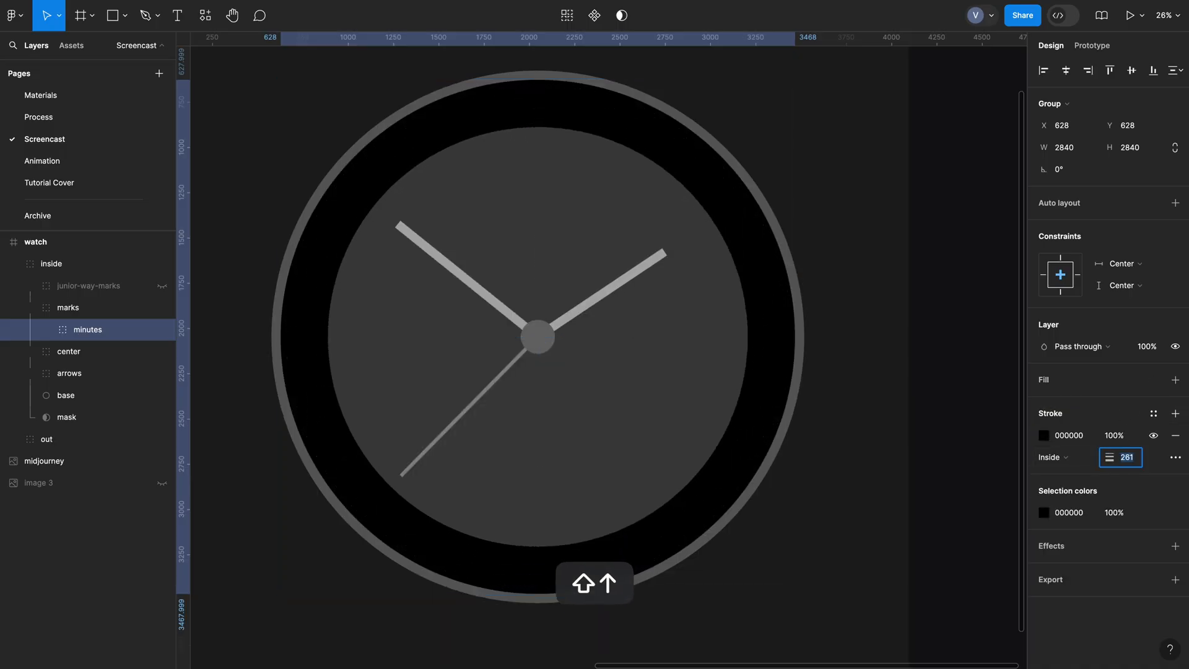
# - Make the ring a thick dashed stroke (Dash 8, Gap 132) forming sixty thin minute ticks
pyautogui.write('320')
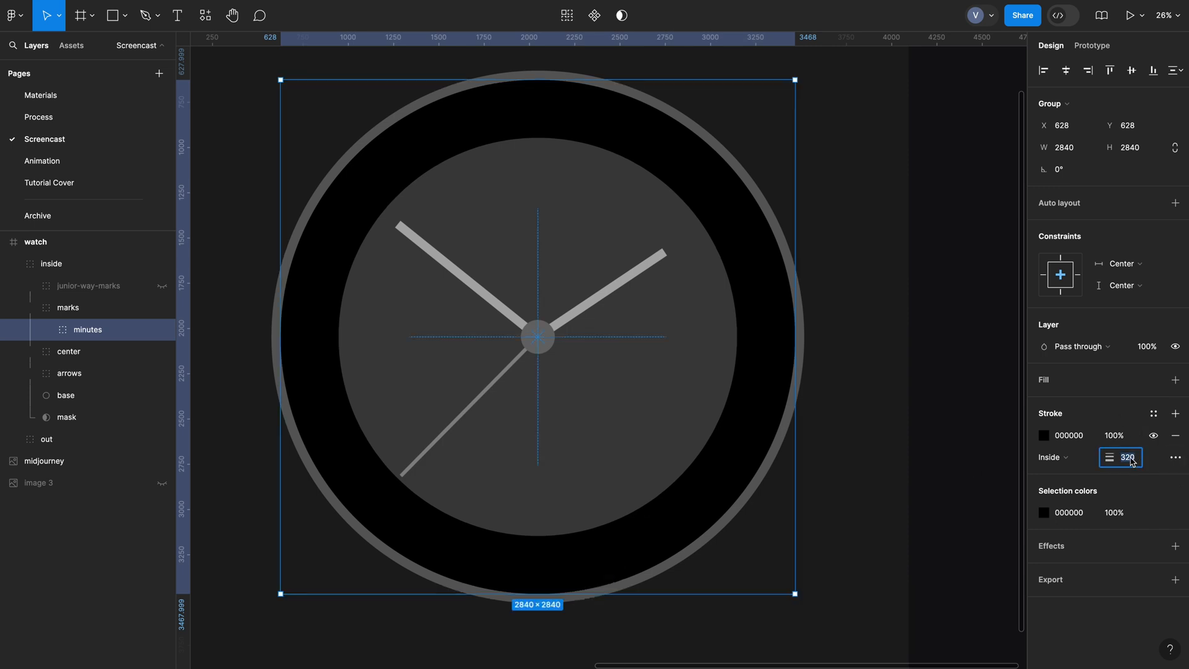
pyautogui.click(1173, 457)
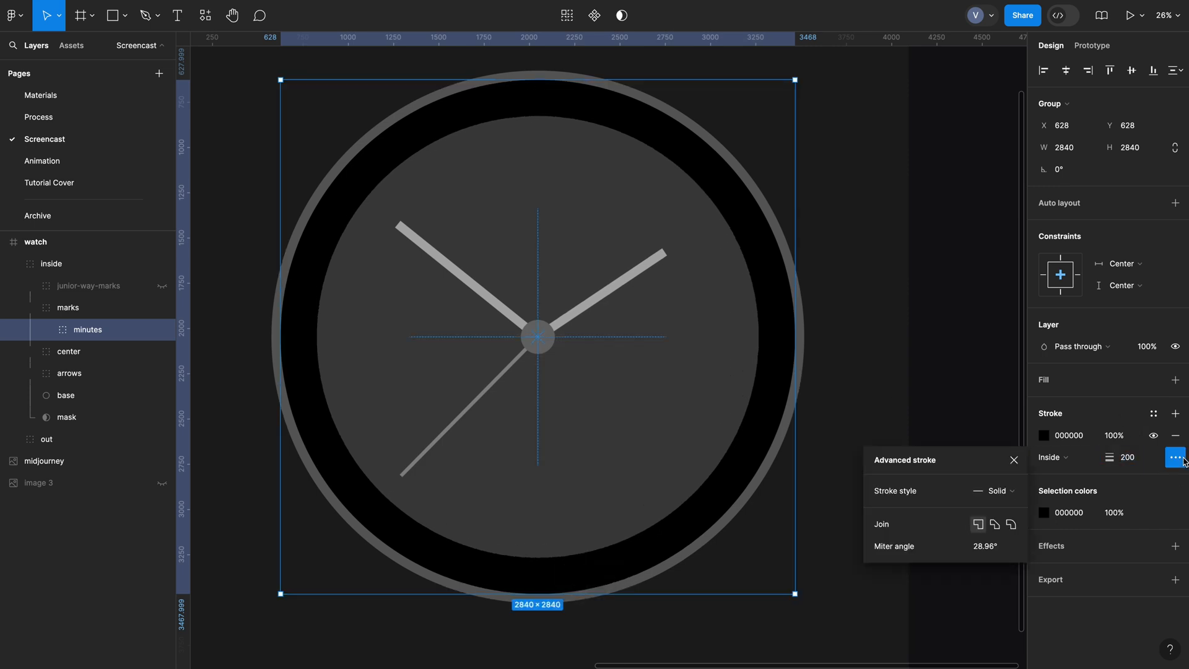
pyautogui.click(993, 491)
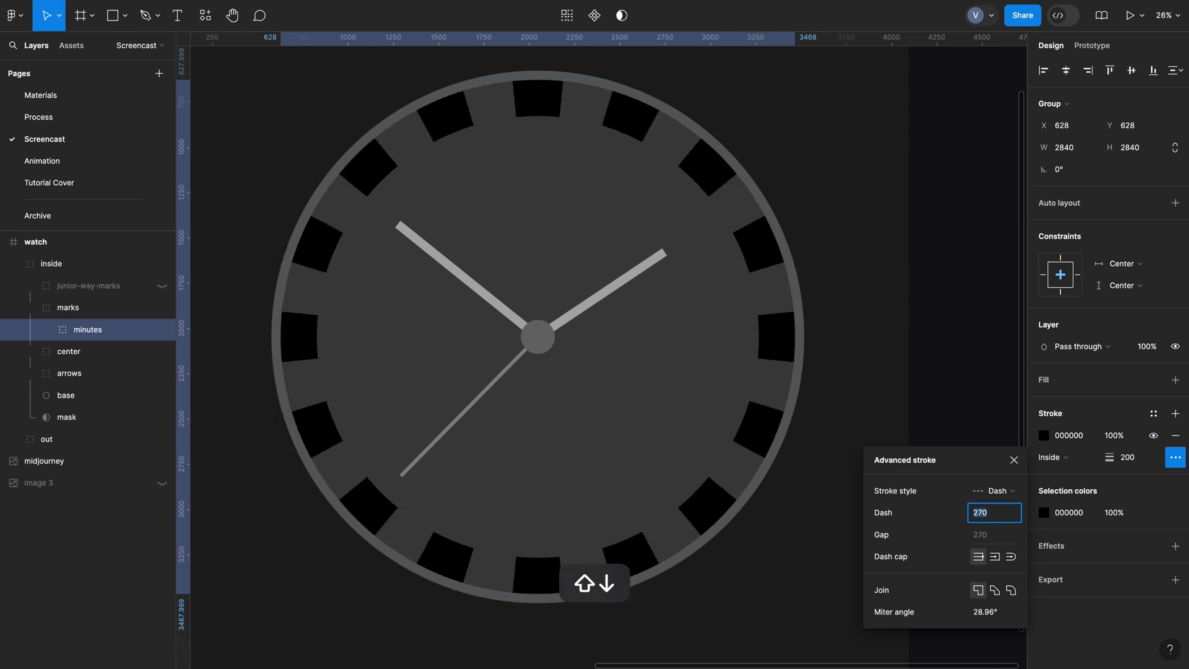
pyautogui.write('10')
pyautogui.click(994, 534)
pyautogui.write('132')
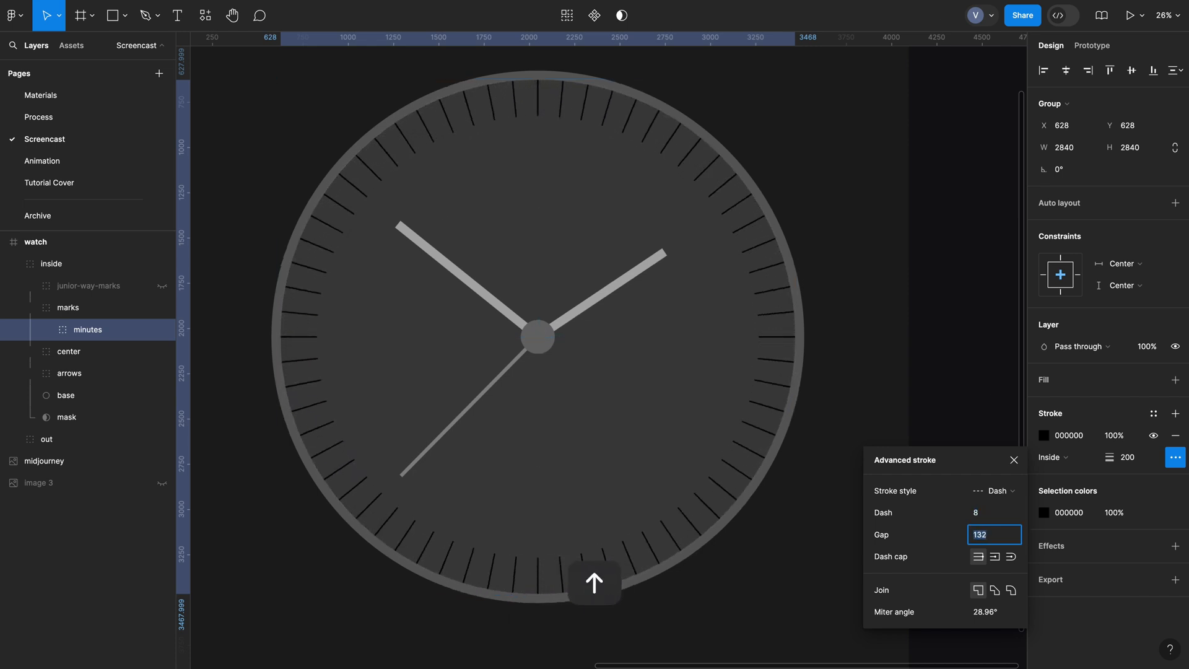
pyautogui.press('Escape')
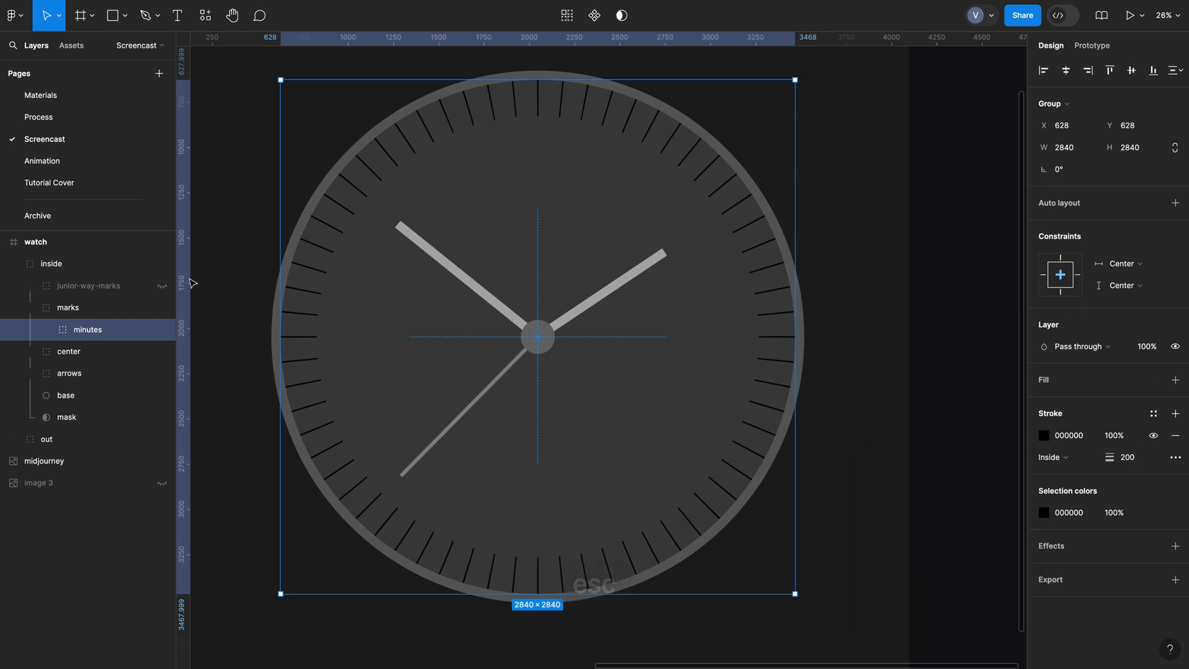
pyautogui.click(163, 285)
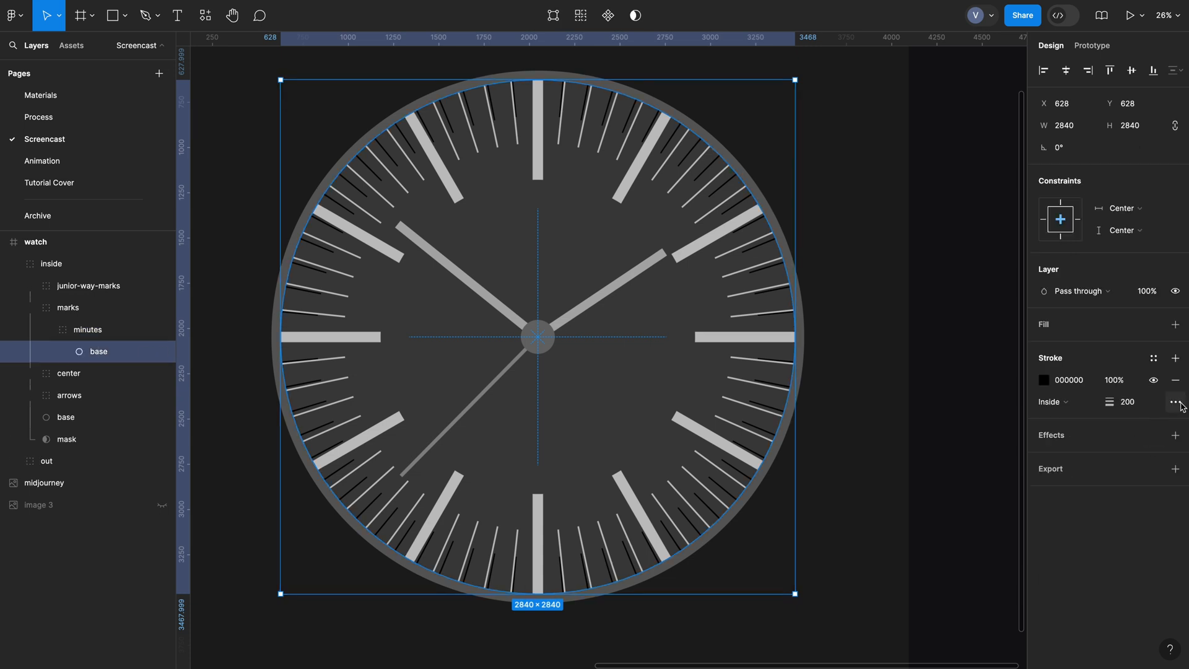
pyautogui.click(1173, 402)
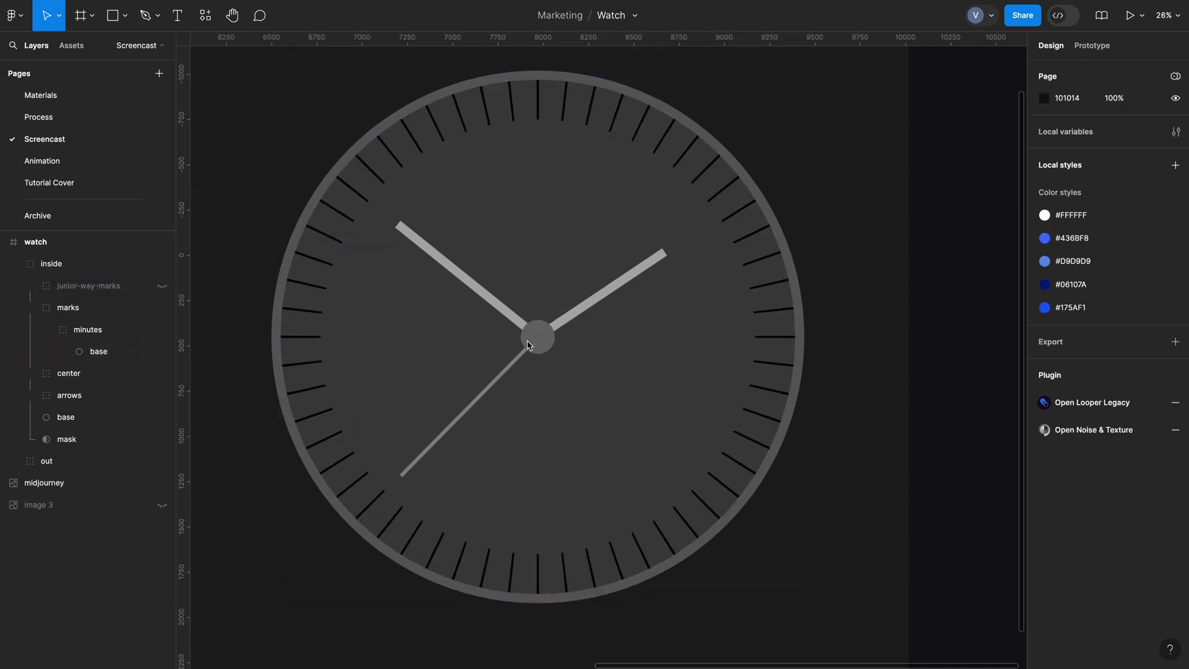
# - Give the hours copy of the ticks stroke weight 360 and pink colour FF7070
pyautogui.click(99, 351)
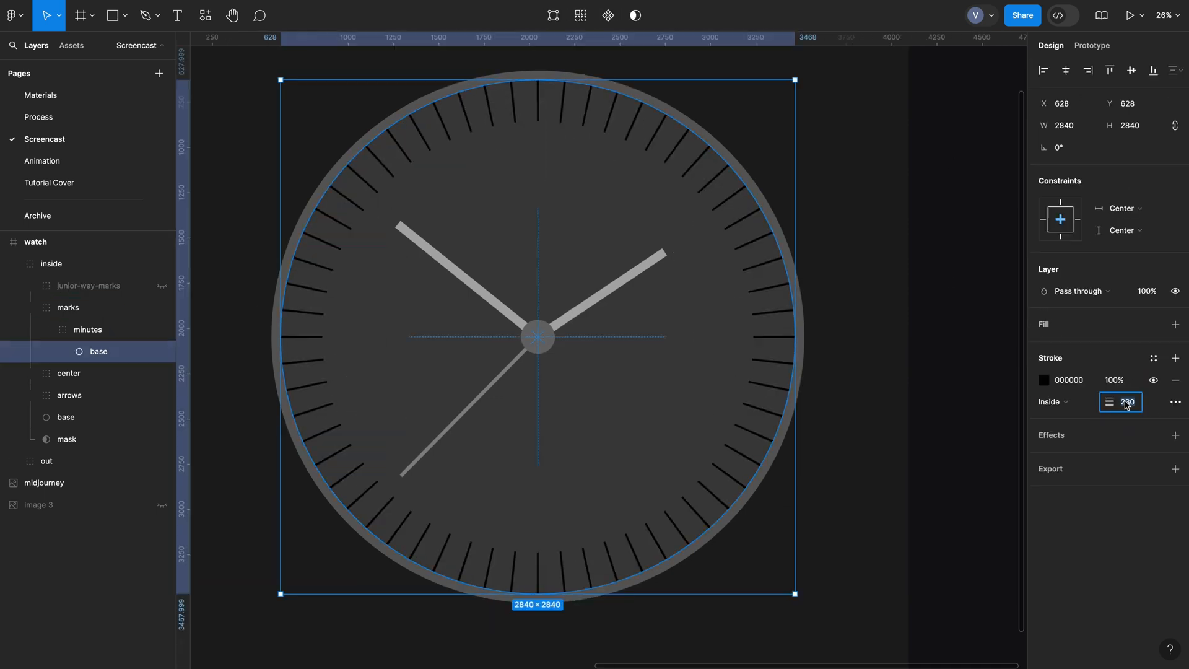
pyautogui.click(1043, 380)
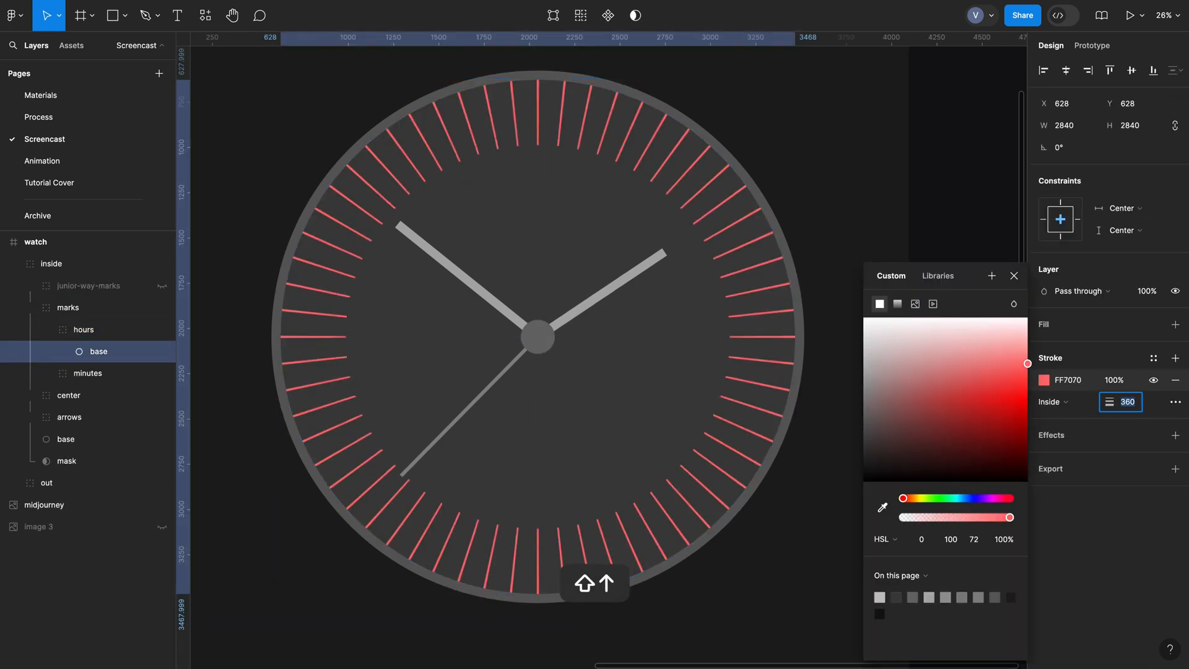
pyautogui.click(1173, 401)
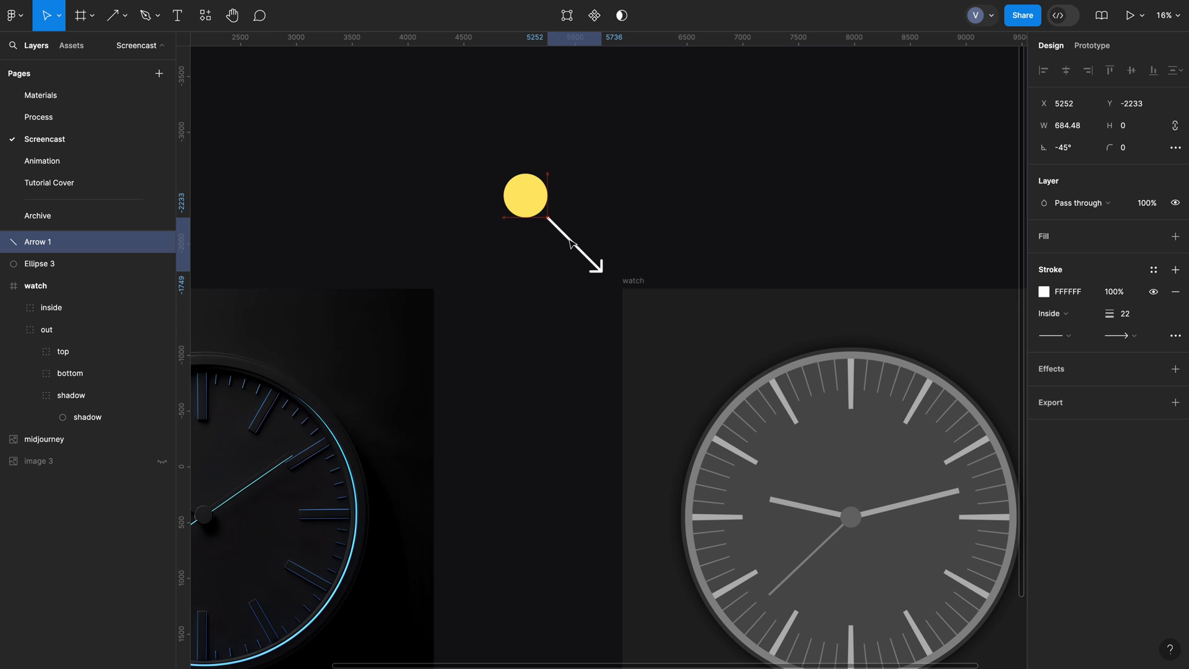
# - Draw a white arrow of weight 22 from the yellow sun toward the watch
pyautogui.click(87, 416)
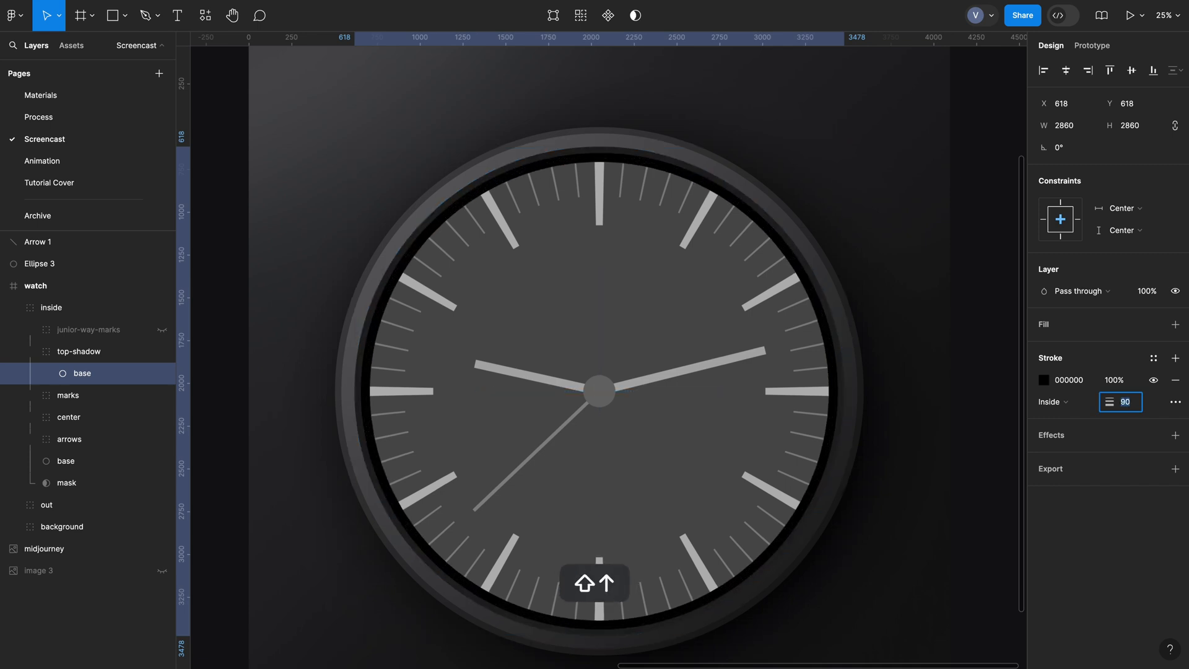
# - Set the base ellipse's black inside stroke to 180 with a Layer blur effect
pyautogui.click(1173, 435)
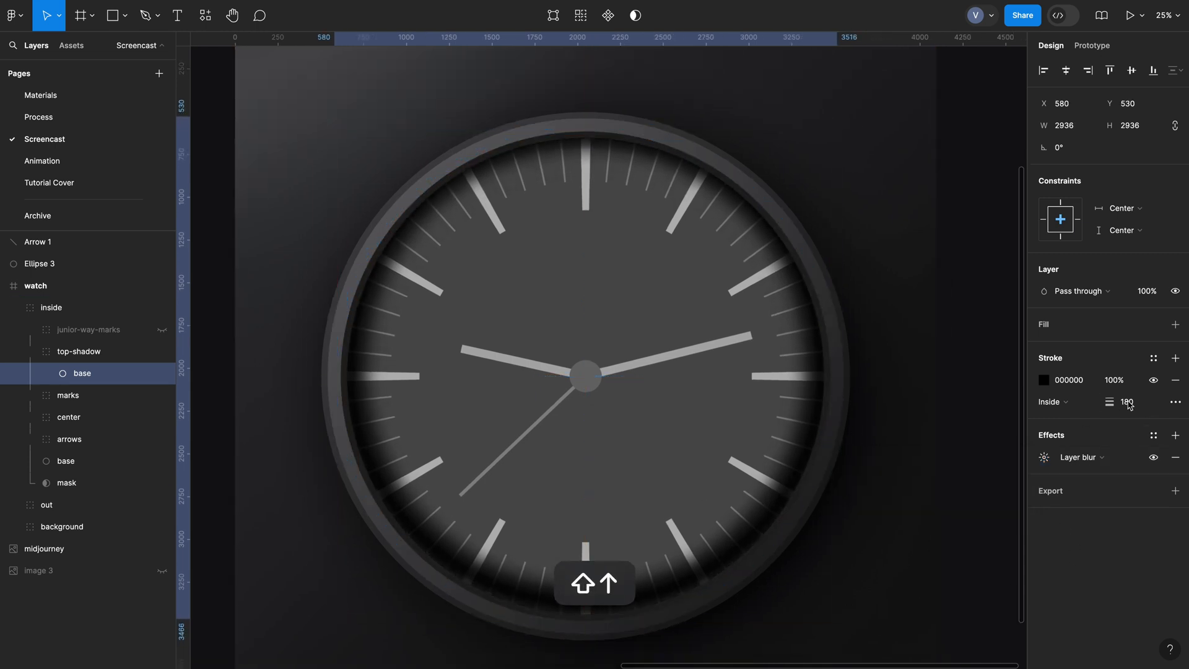
pyautogui.click(1042, 457)
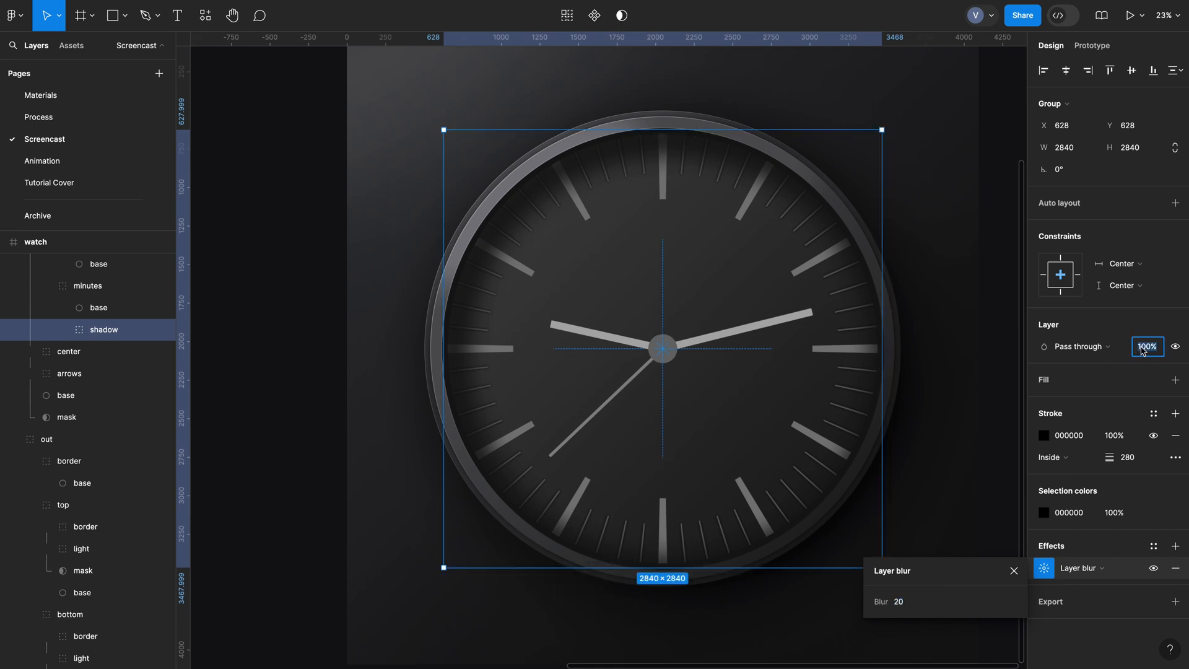
# - Blur the marks' shadow group by 20 and adjust the base circles' inside strokes
pyautogui.press('Escape')
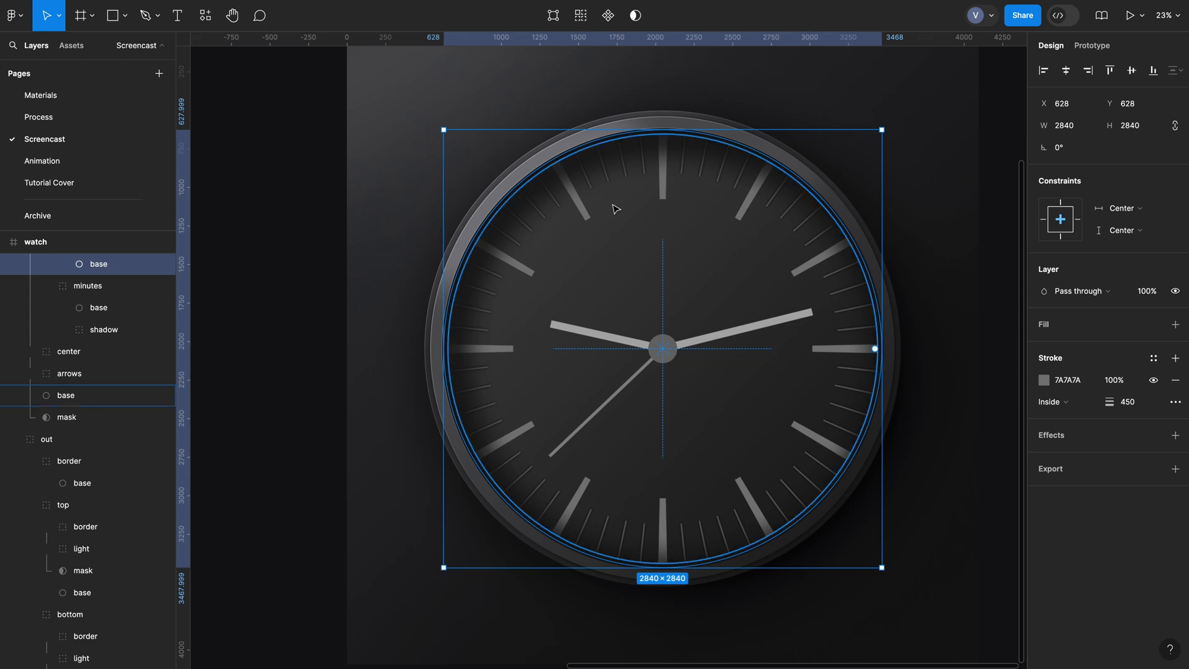
pyautogui.click(98, 307)
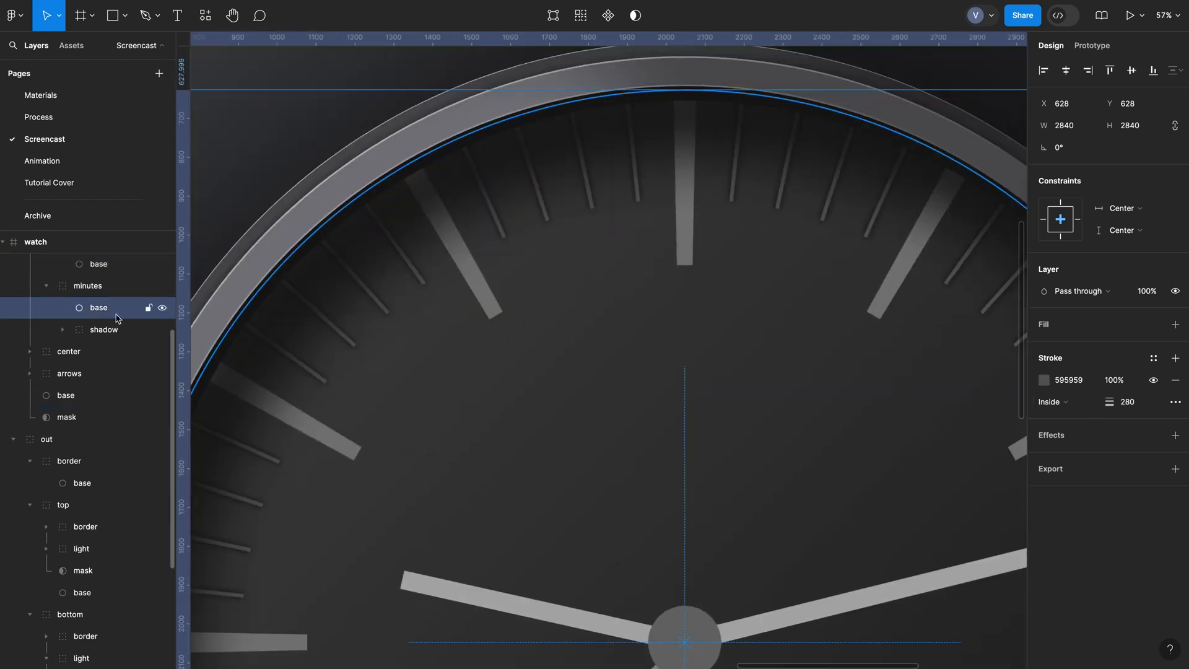
pyautogui.click(104, 330)
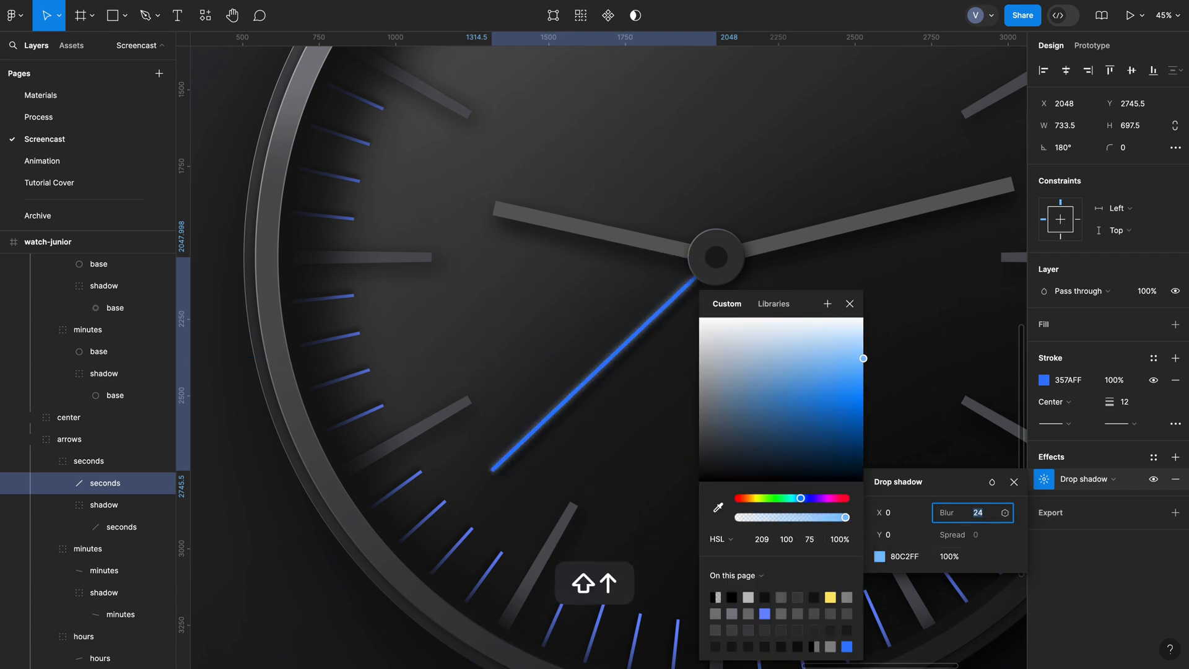
# - Add two blue drop shadows to the seconds hand, blur 24 light blue and blur 44 dark blue
pyautogui.press('cmd+z')
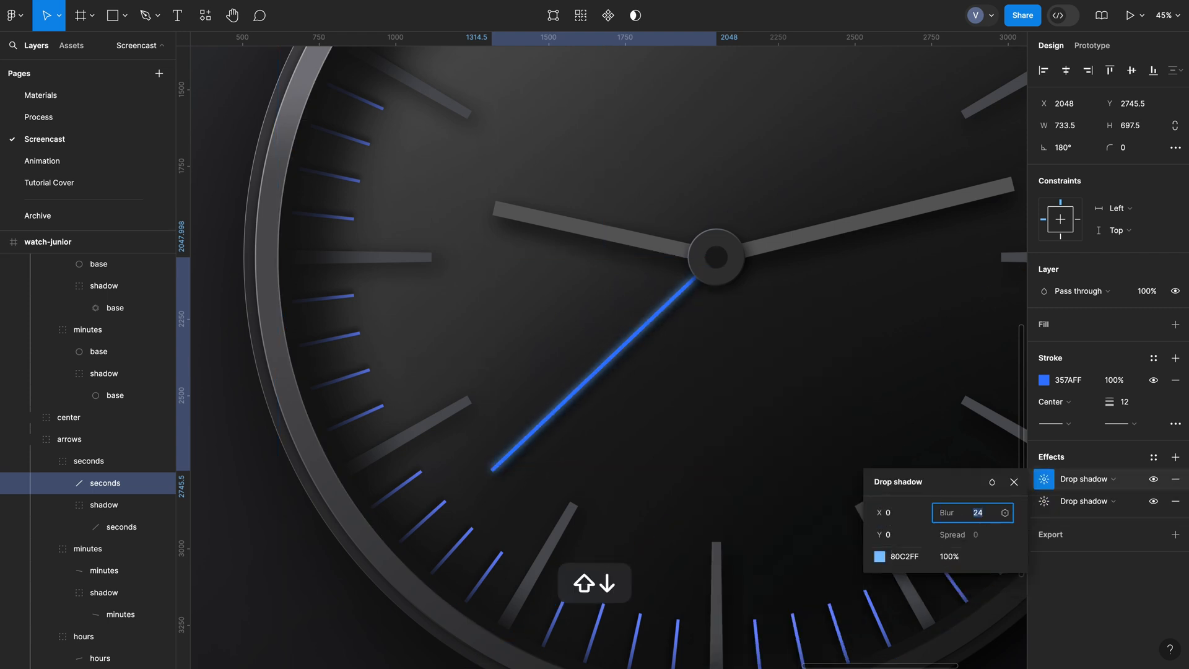
pyautogui.click(879, 556)
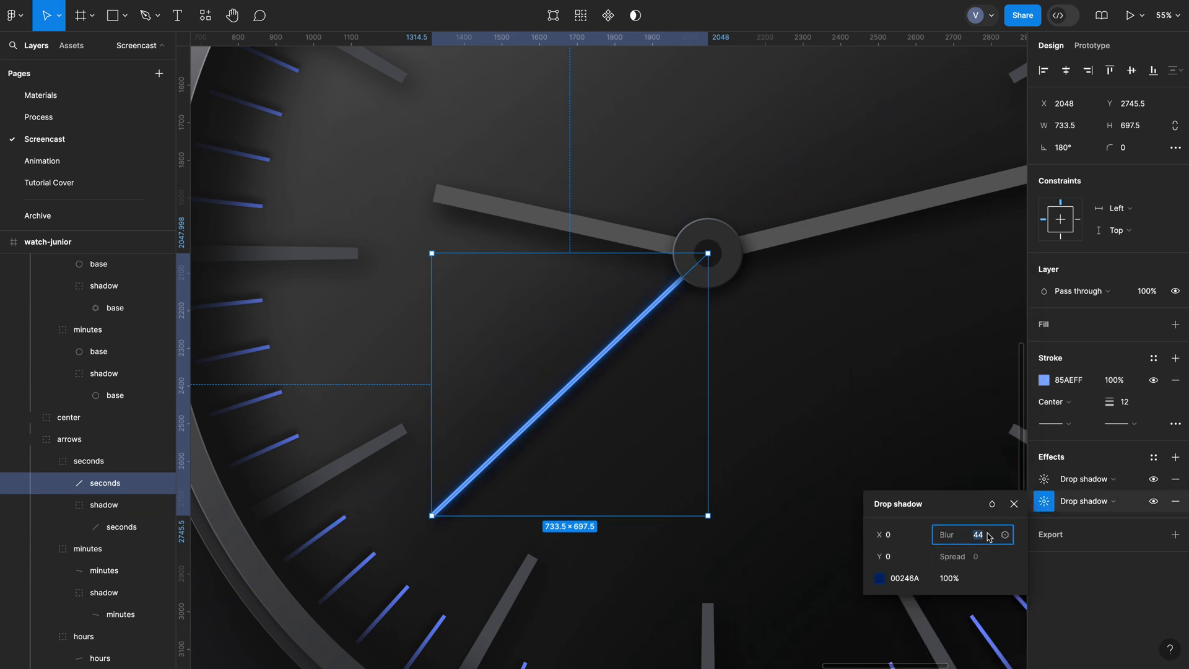
pyautogui.press('Escape')
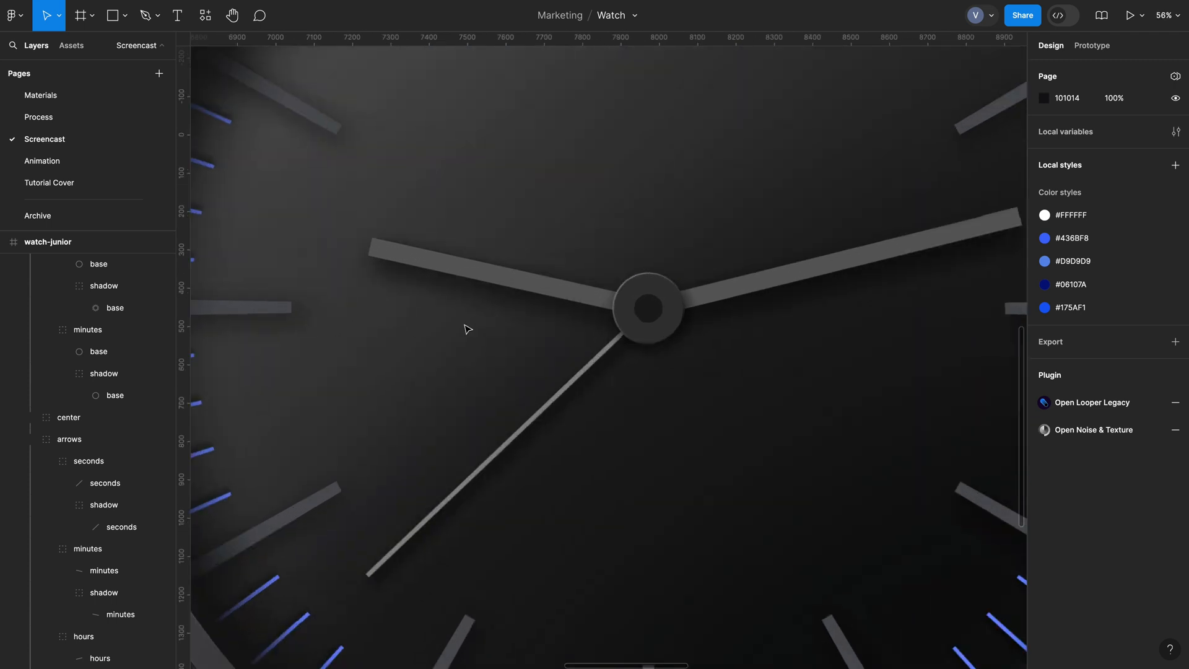
# - Recolor the seconds hand 28B1FF, then paste a copy into a 'glow' group with Layer blur
pyautogui.click(104, 462)
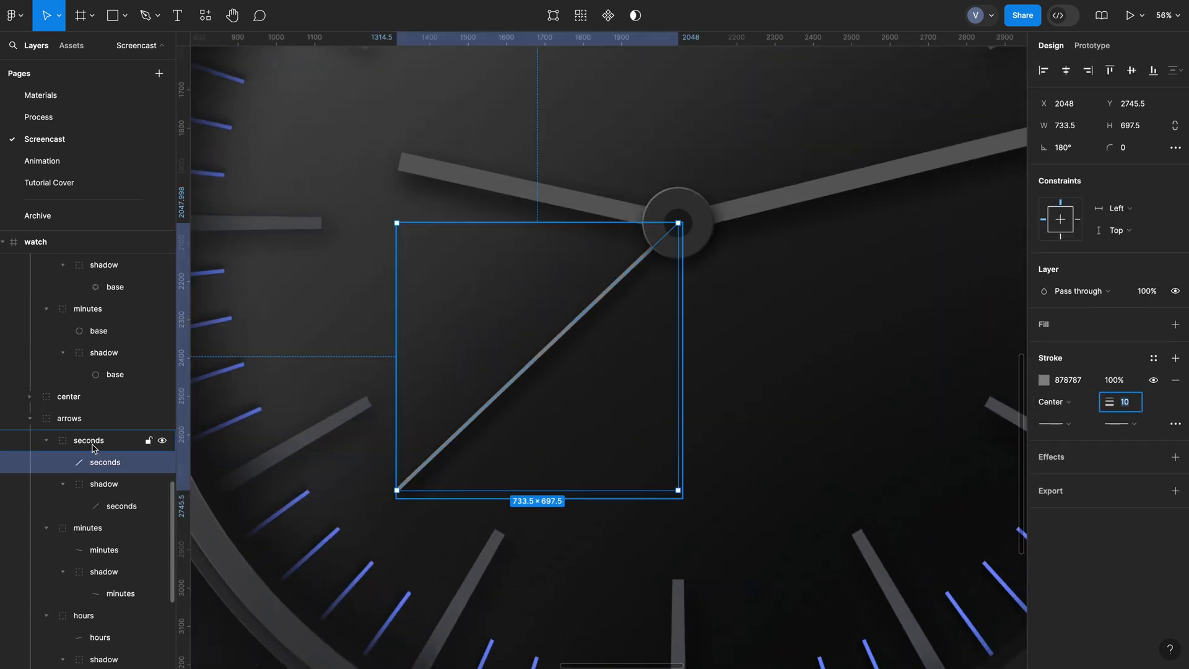
pyautogui.write('glow')
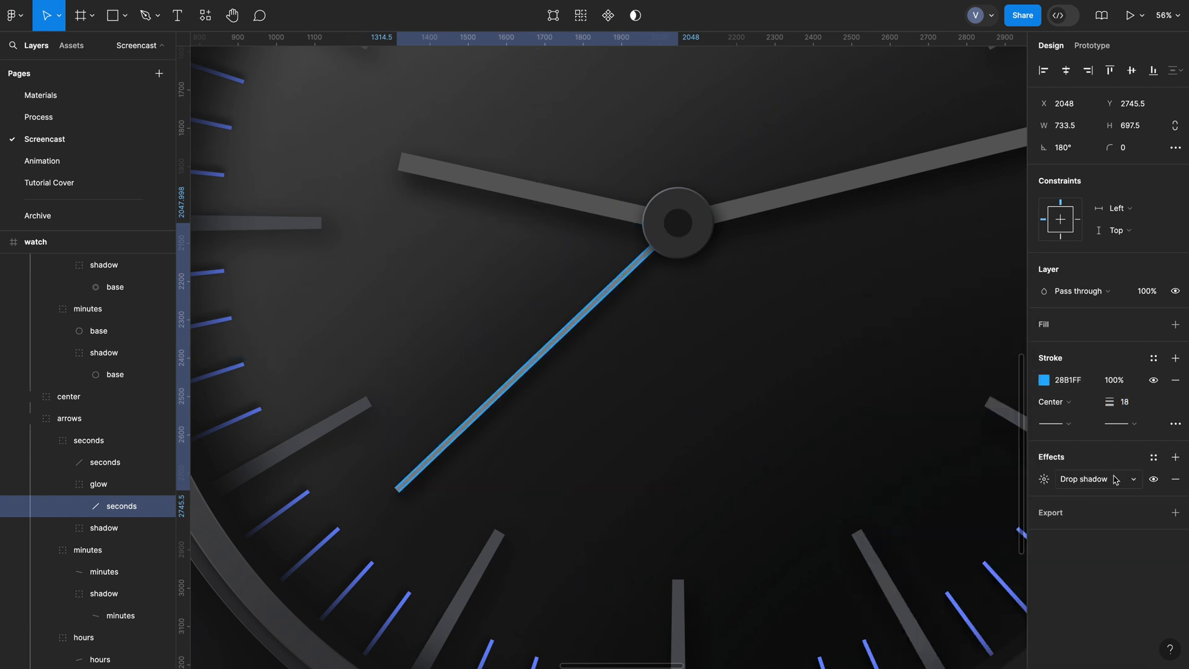
pyautogui.press('Cmd+V')
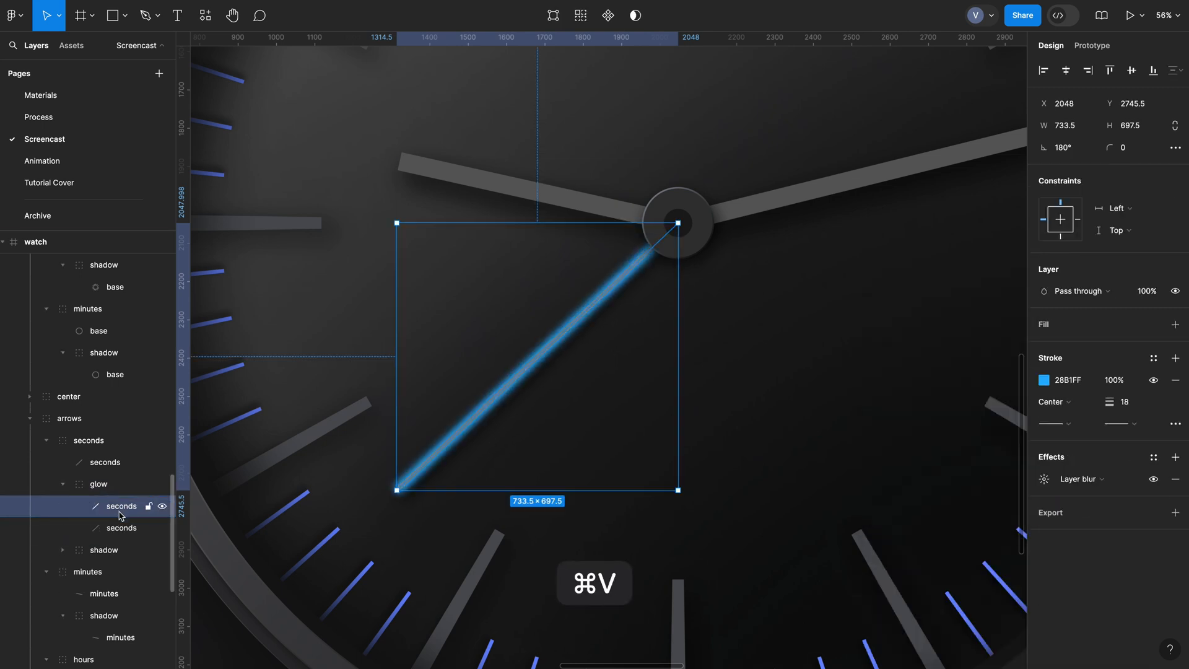
pyautogui.click(1044, 380)
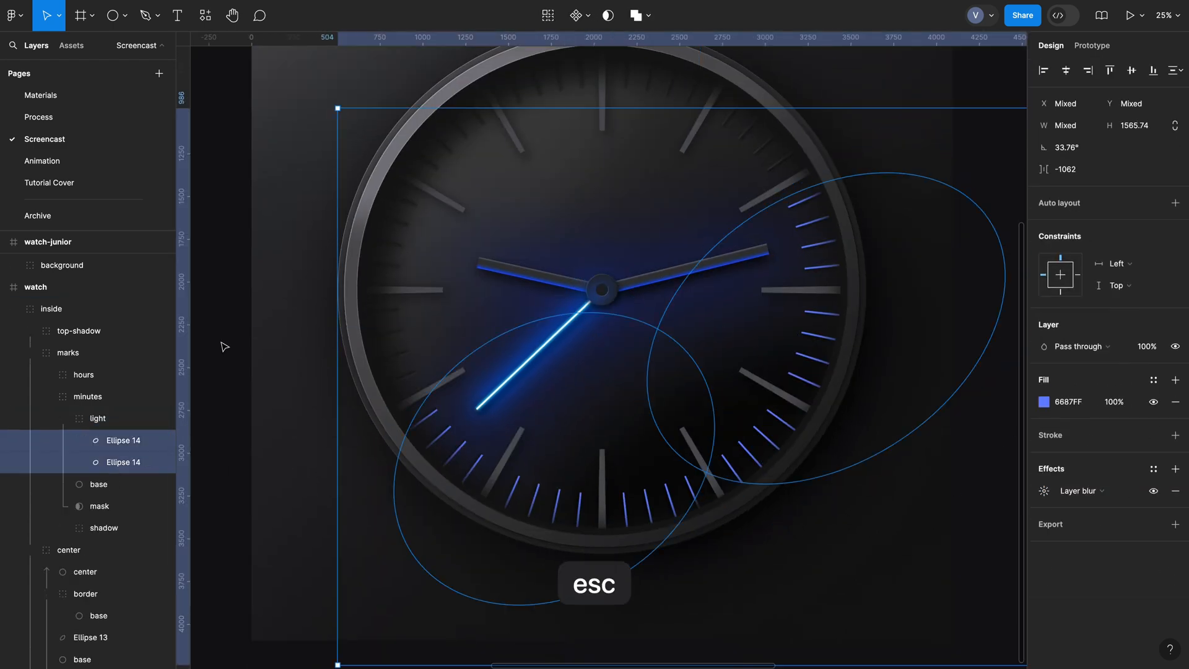
# - Build the blurred blue face light and an out-glow rim group, softening its alpha mask with Layer blur
pyautogui.click(1044, 401)
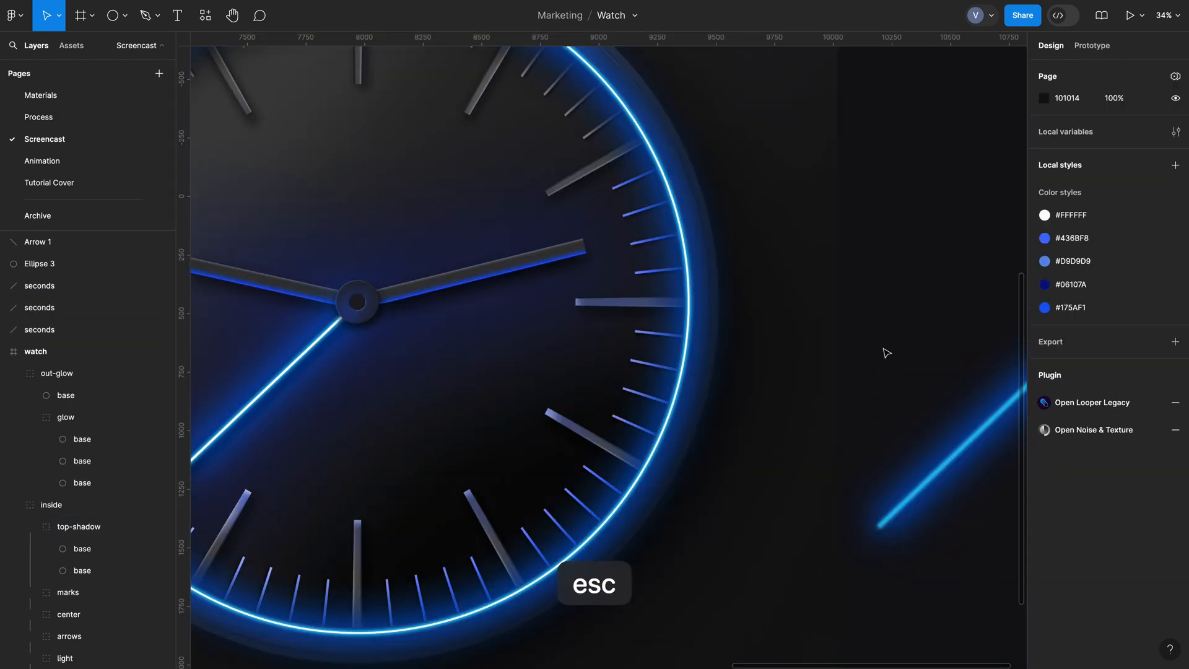
pyautogui.click(81, 417)
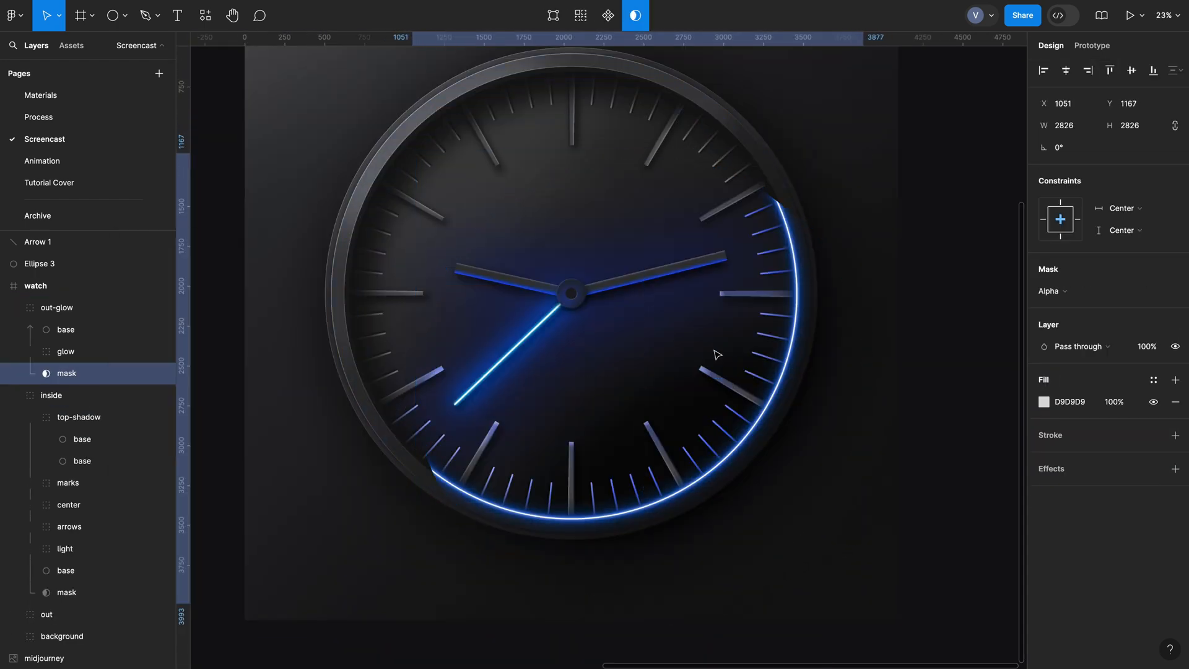
pyautogui.click(1175, 468)
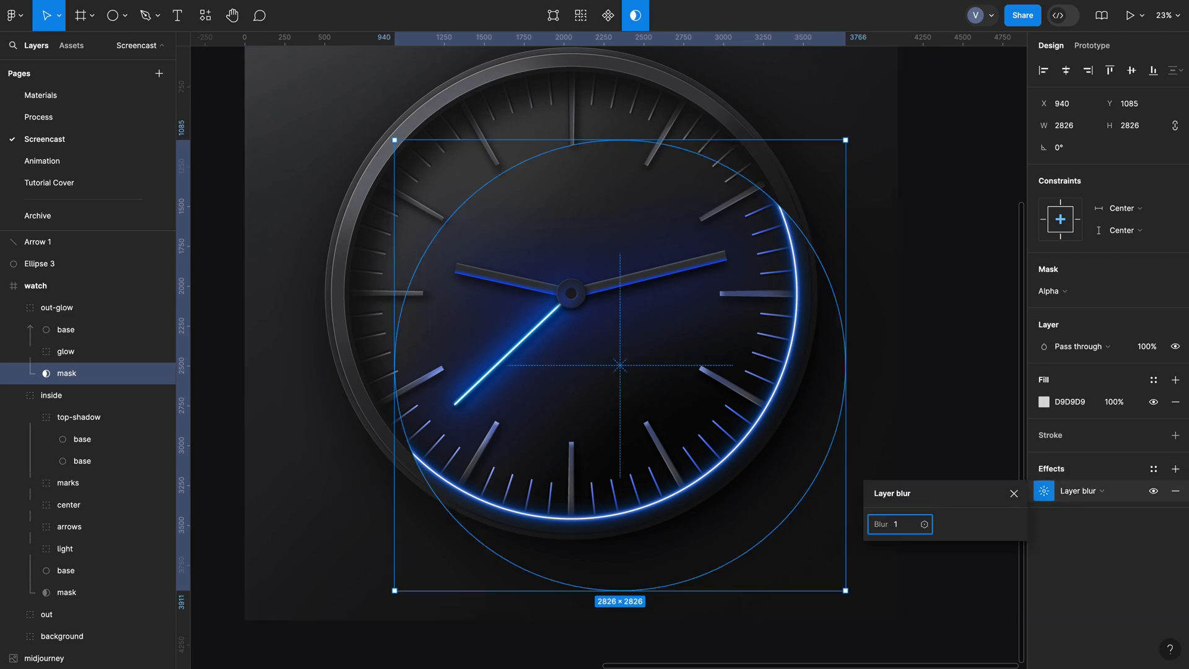
pyautogui.click(641, 203)
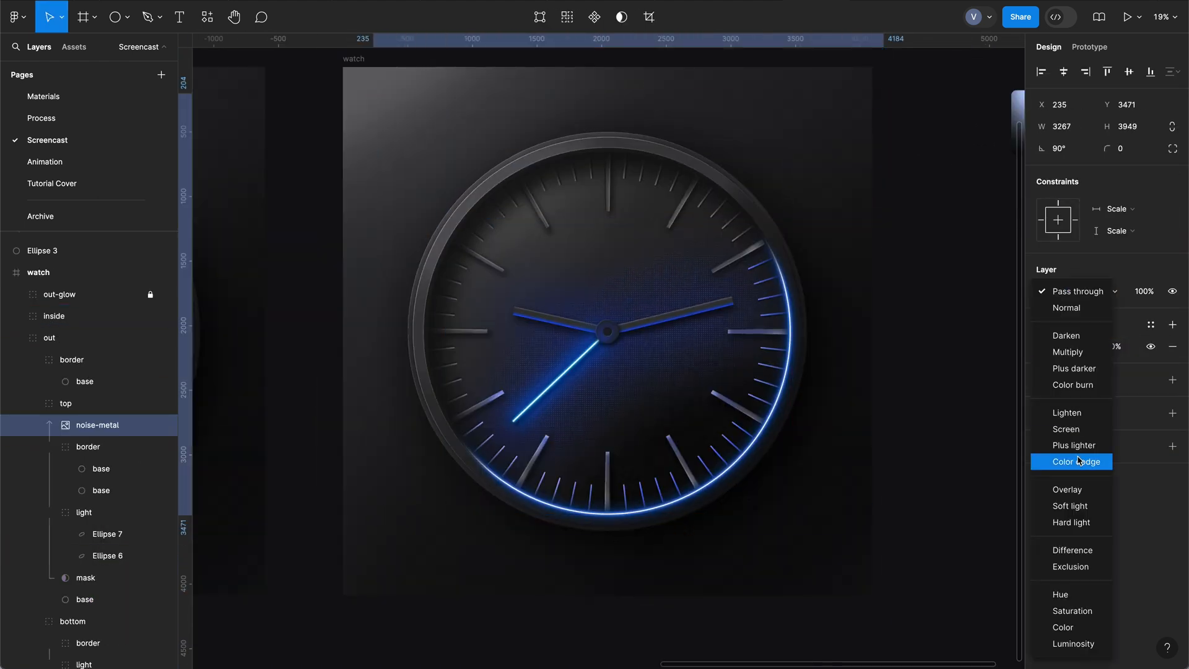
# - Blend the noise-metal texture layer as Overlay at 60% opacity
pyautogui.click(1068, 489)
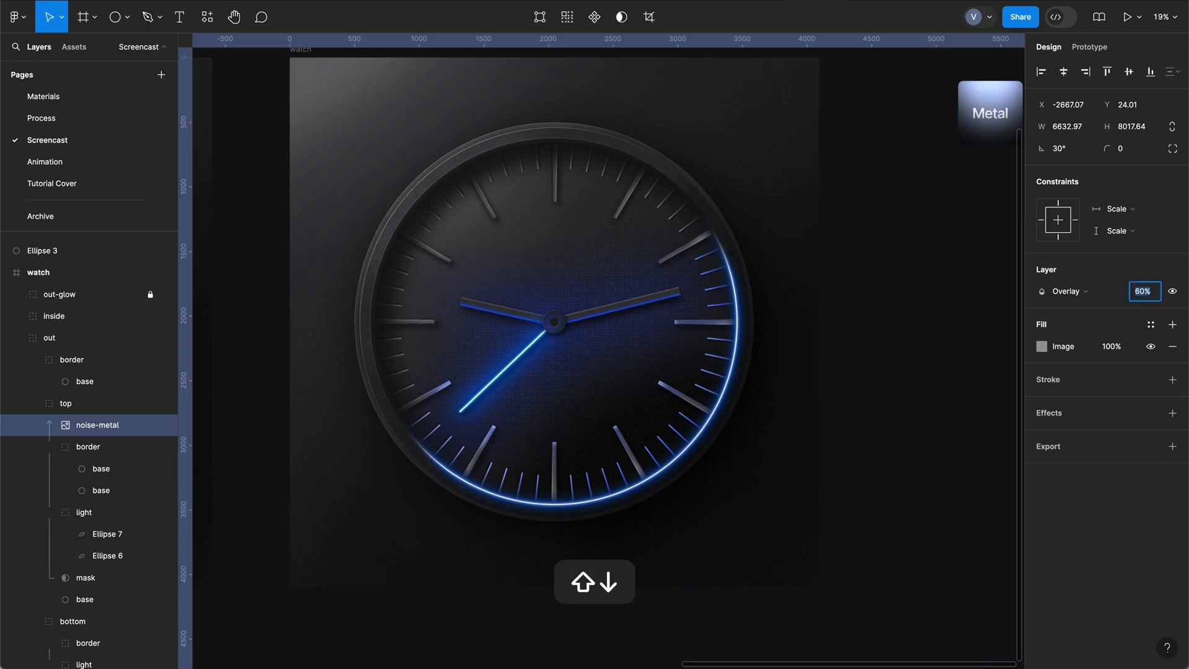